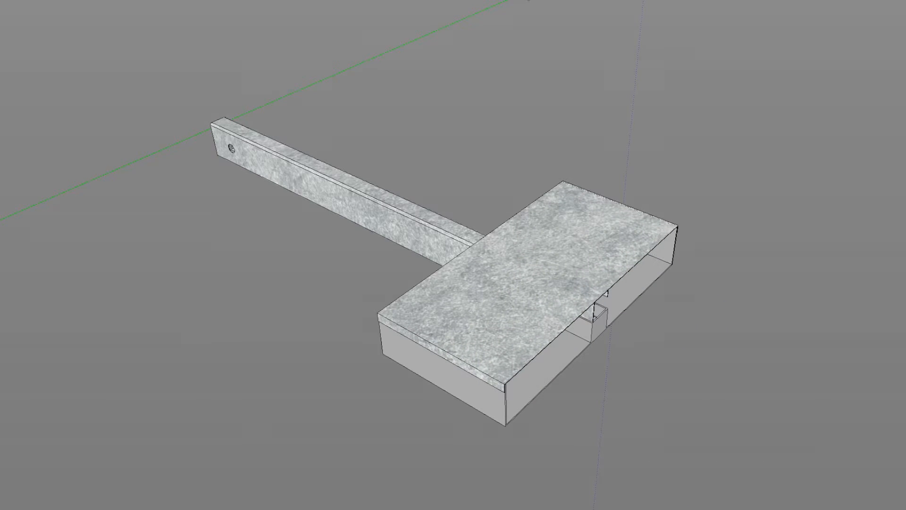
Step: Position the screw component to place two bolt heads on the galvanized top plate
click(498, 247)
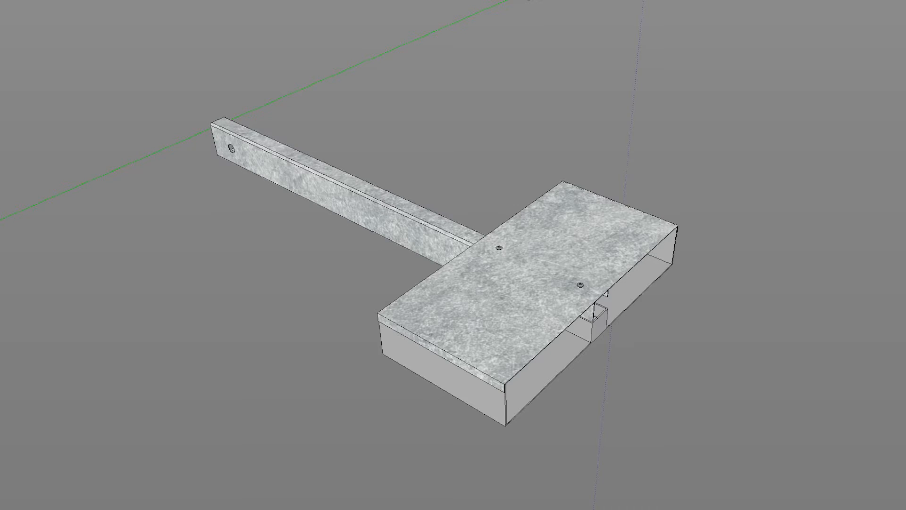